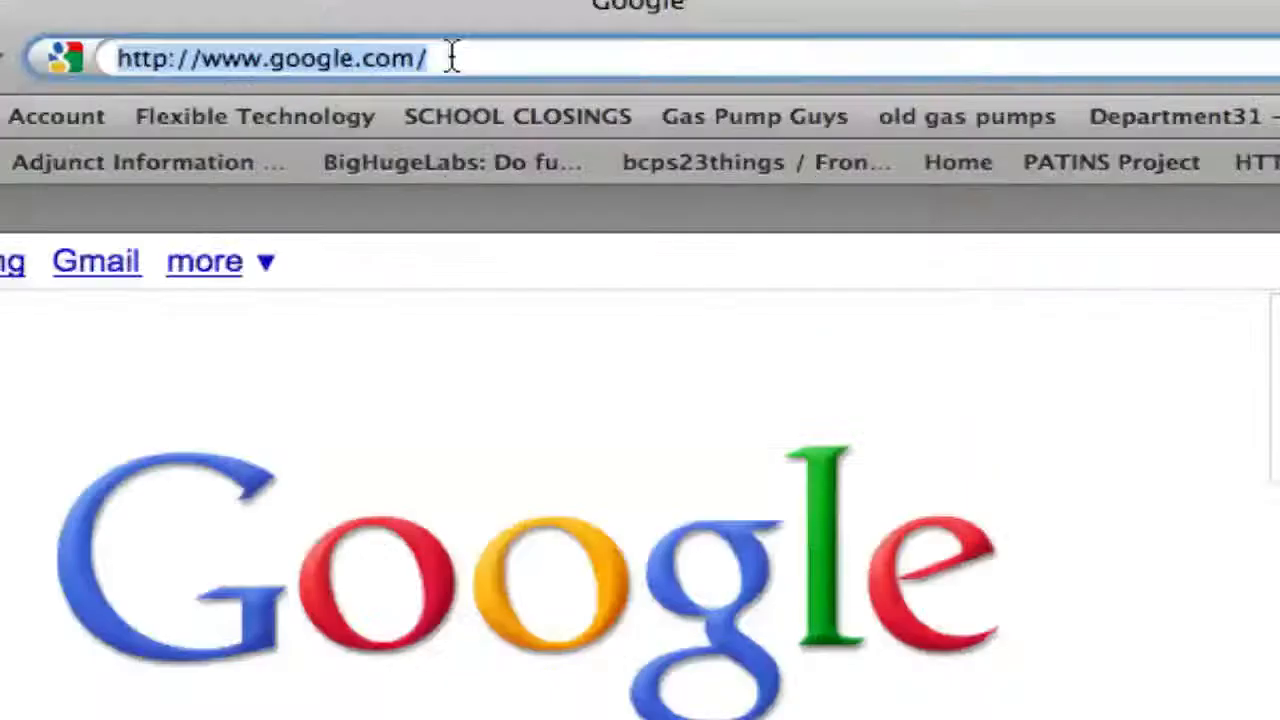
type("www.")
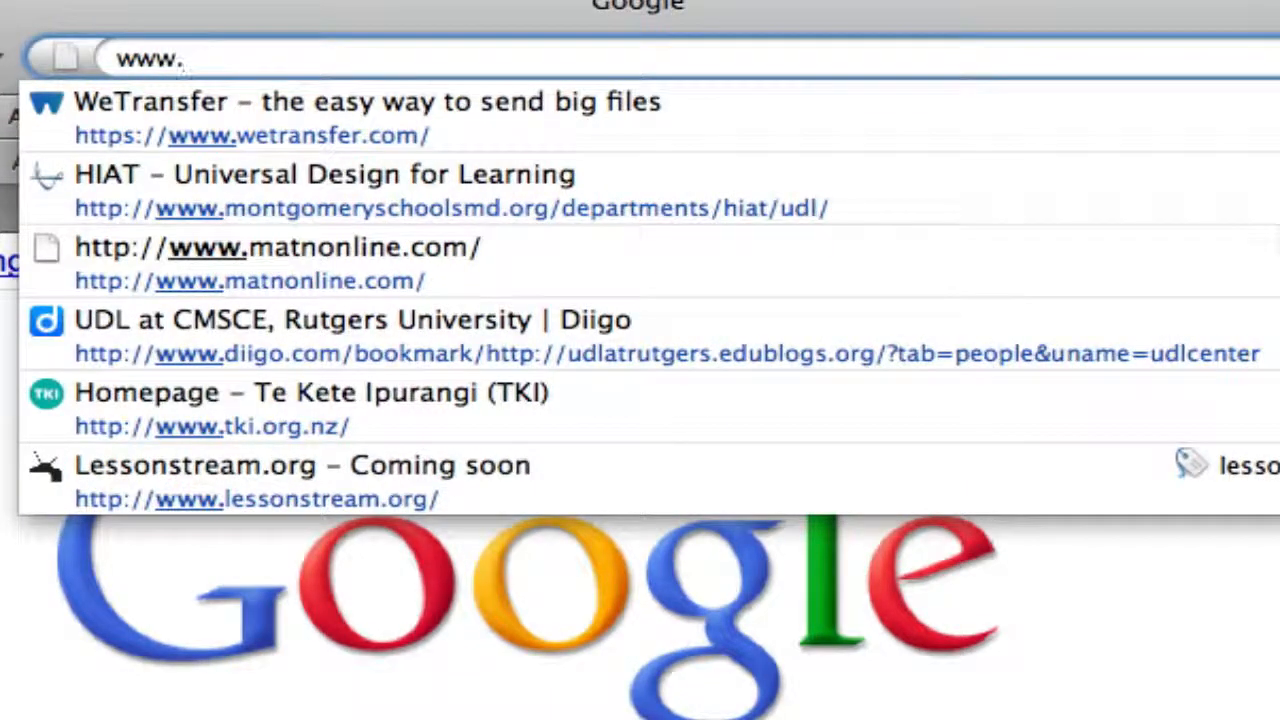
type("wetransfer.com/")
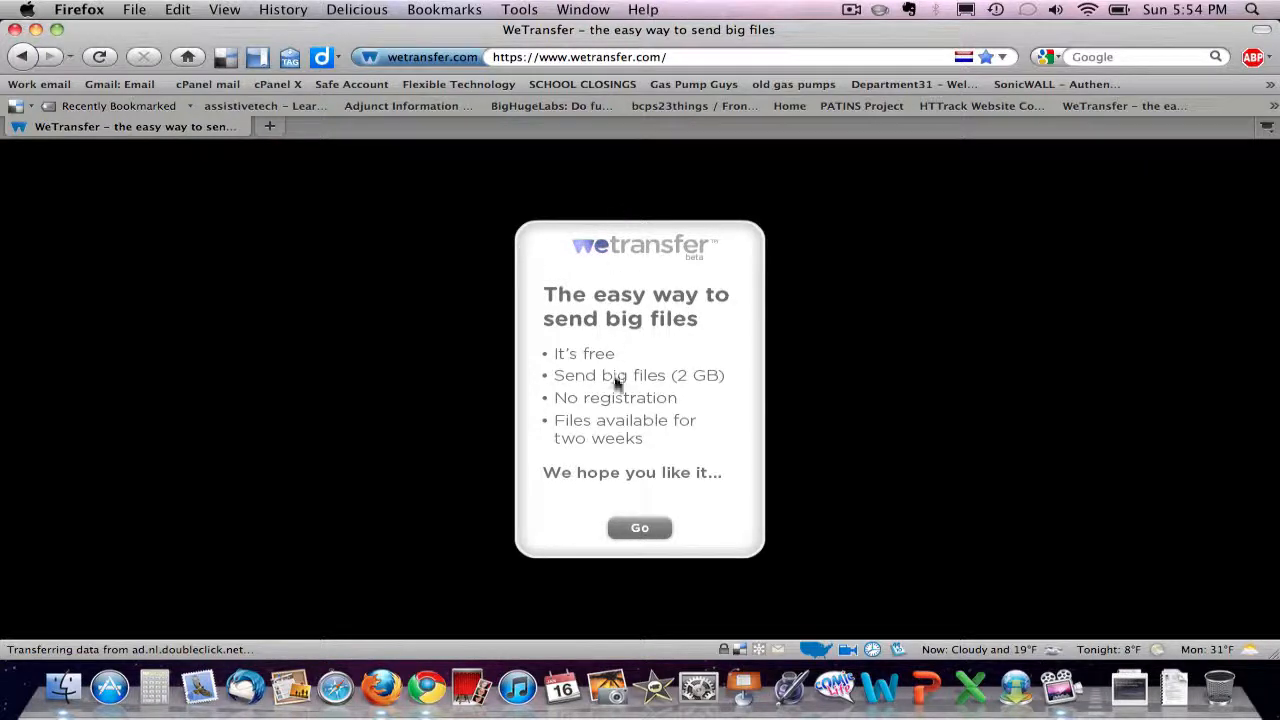
- Dismiss the welcome card and add the Hattie book file from the Desktop
left_click(640, 528)
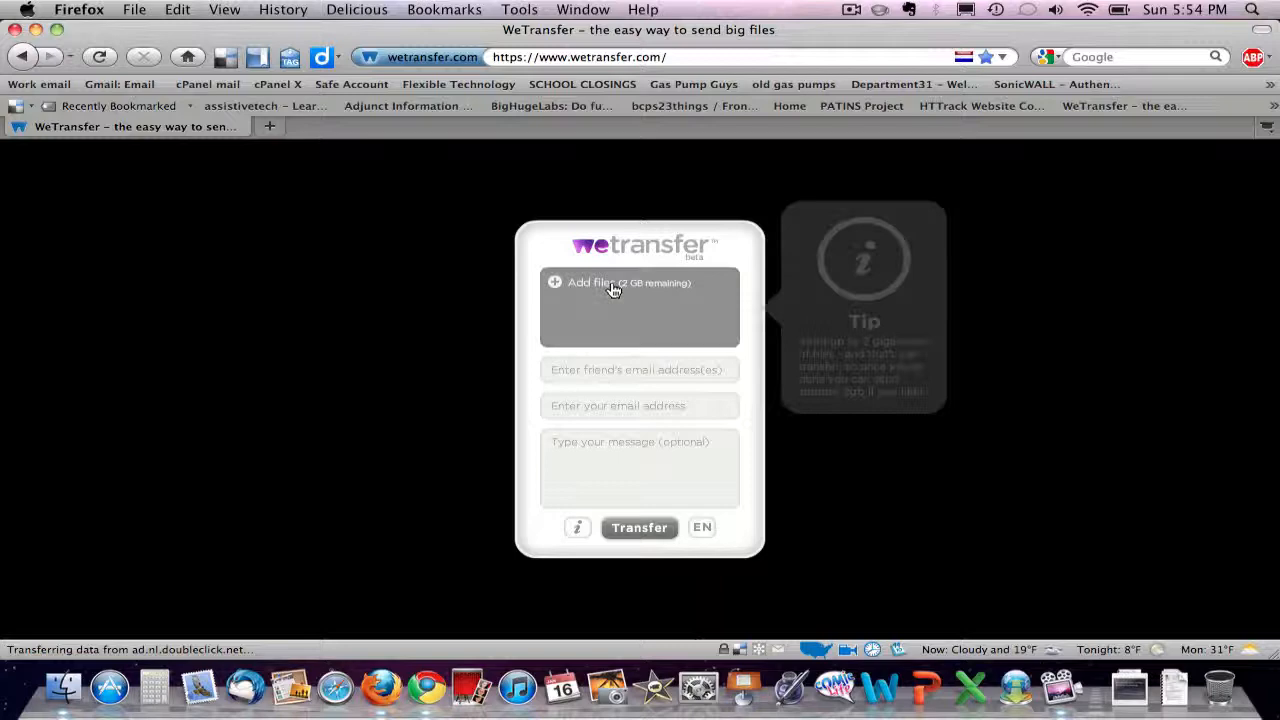
left_click(614, 290)
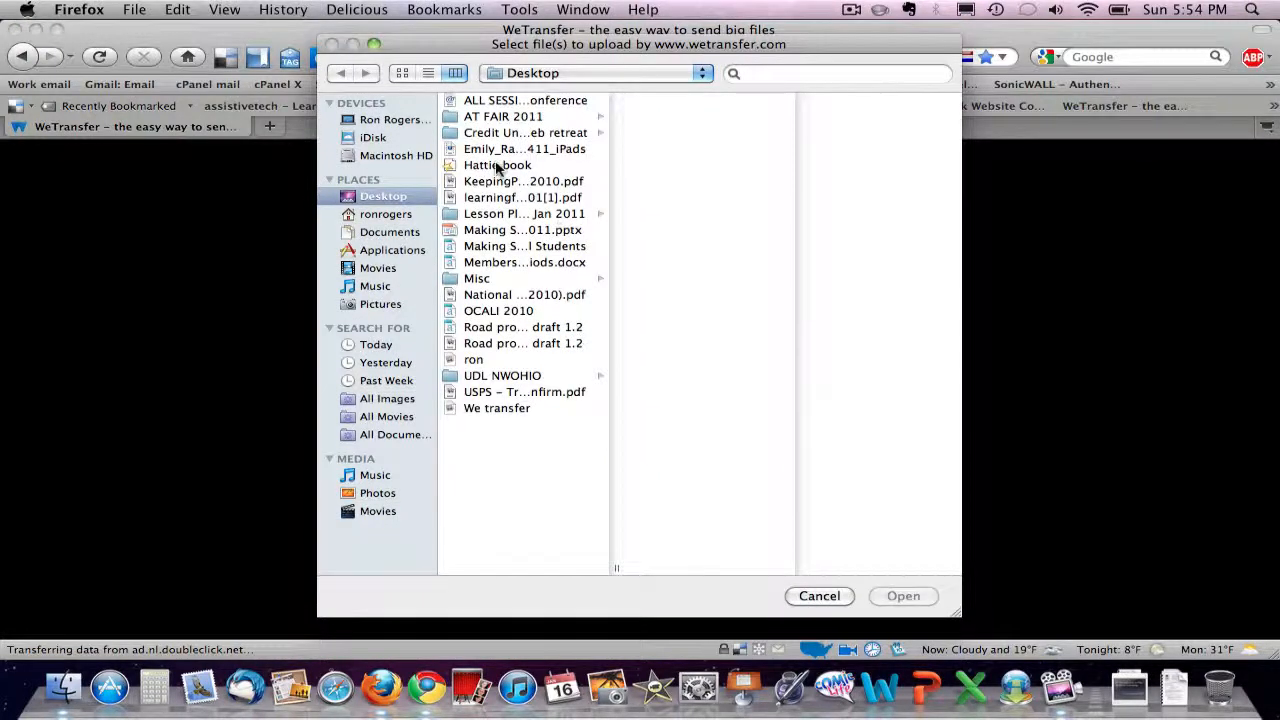
left_click(902, 596)
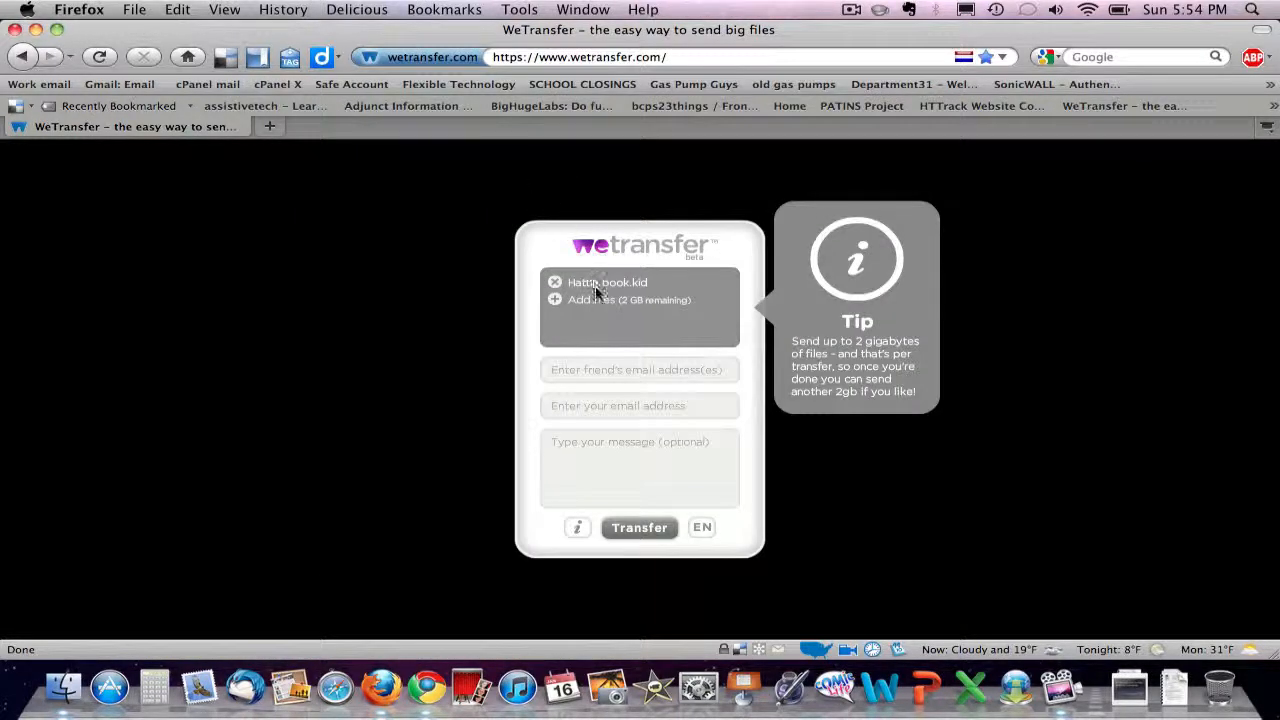
left_click(640, 368)
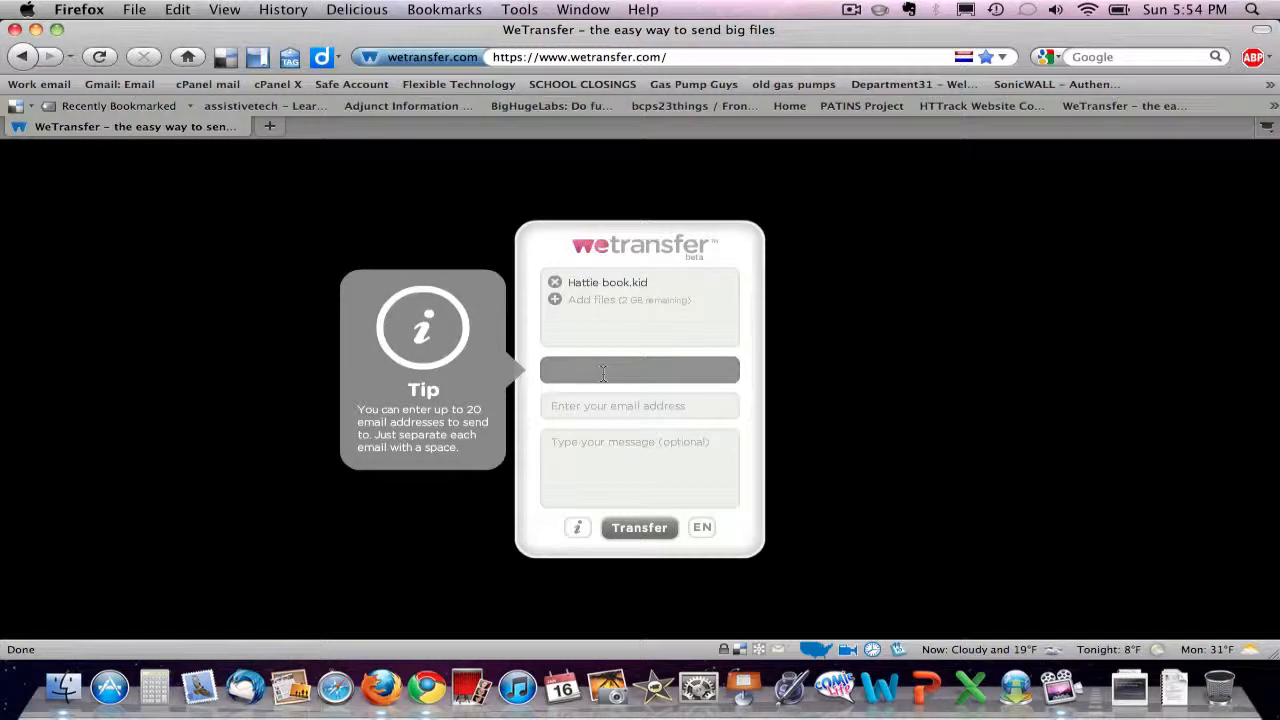
left_click(640, 368)
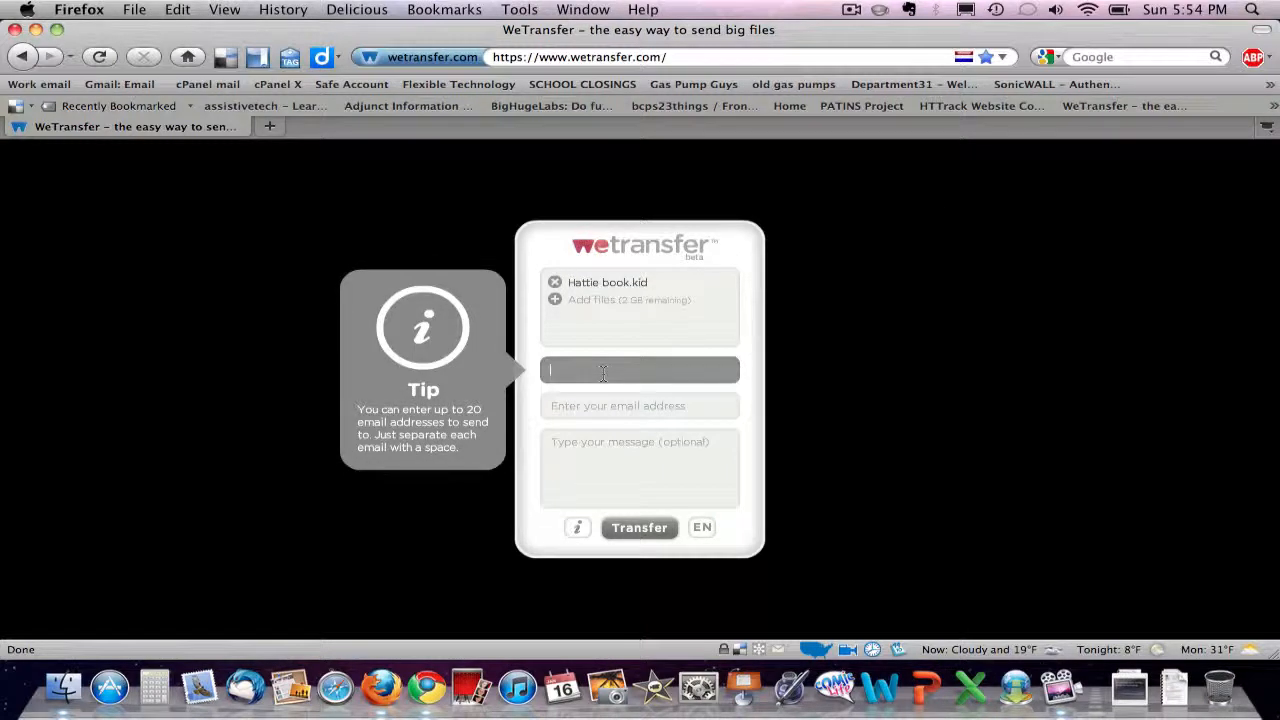
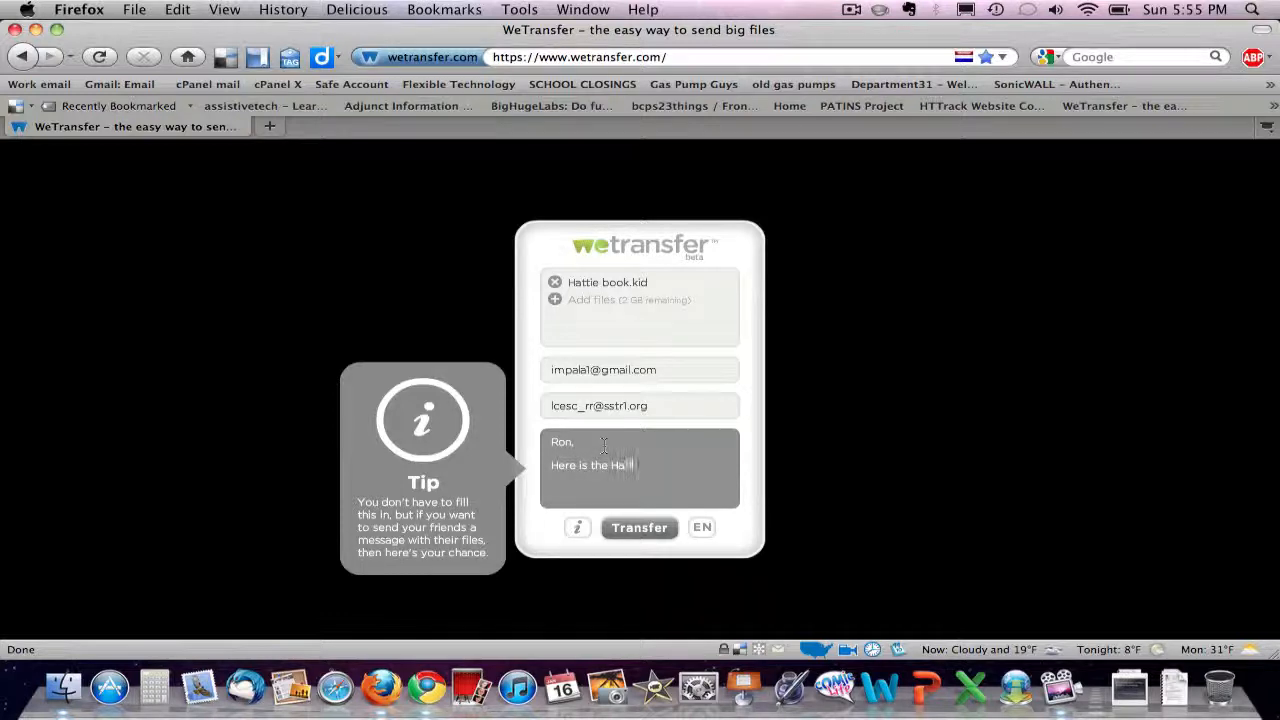
- Write the message that this is the Hattie file that was too big to email to you
type("ttie file that")
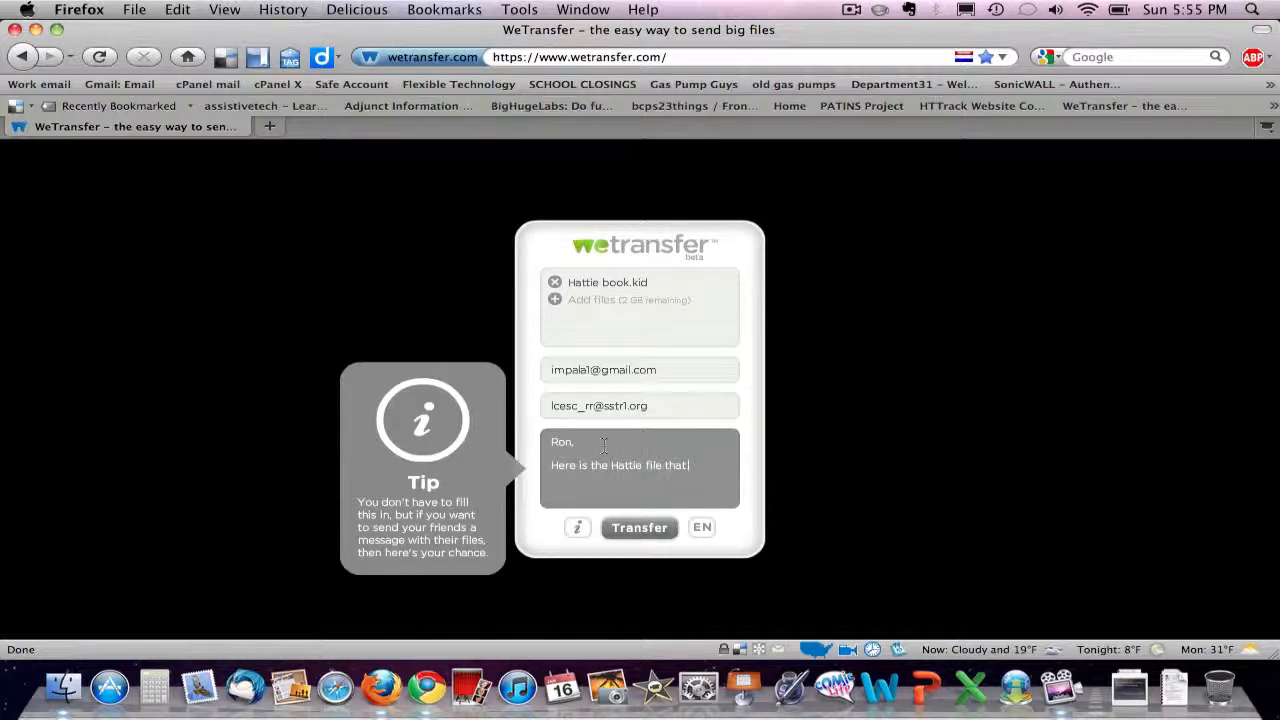
type("was")
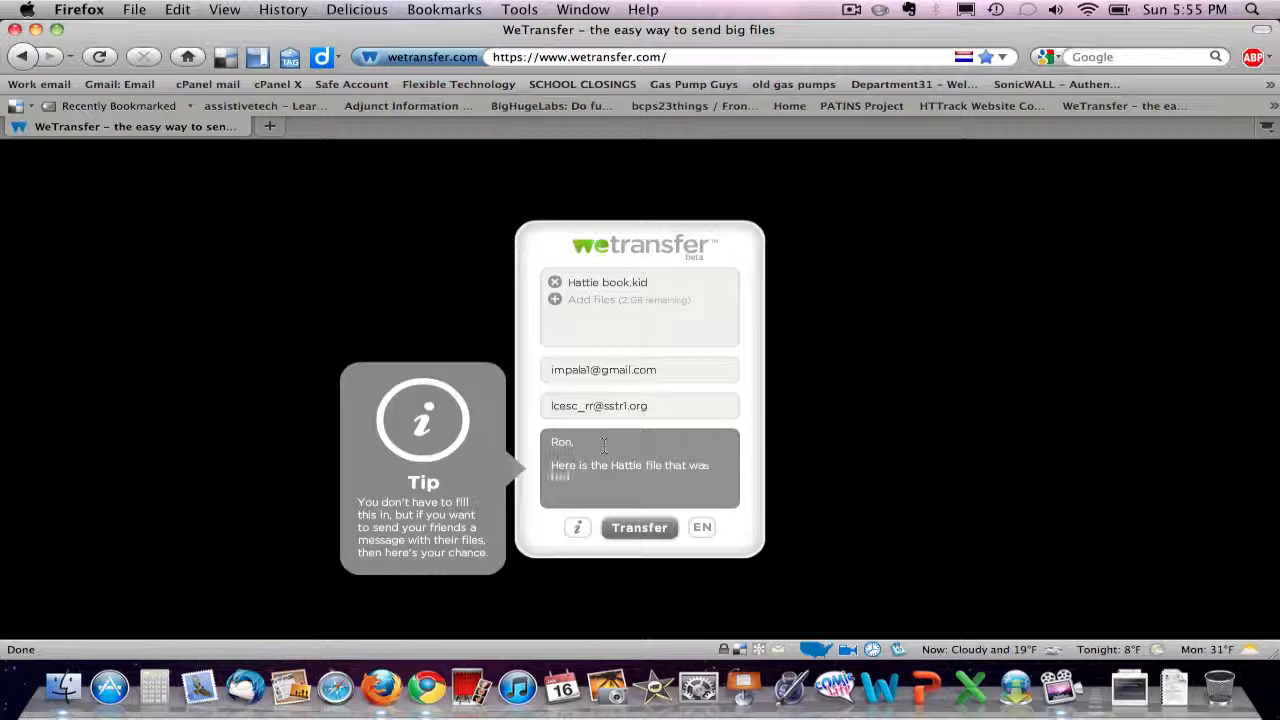
type("too big to email")
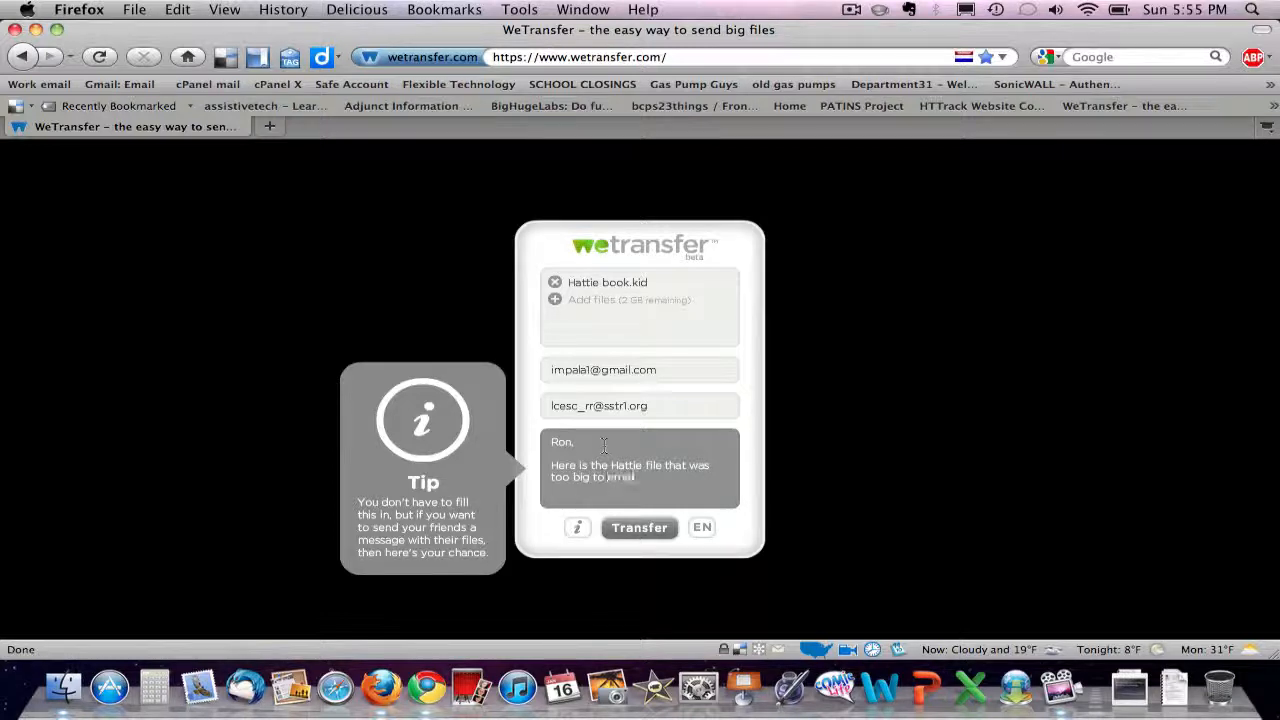
type("to you")
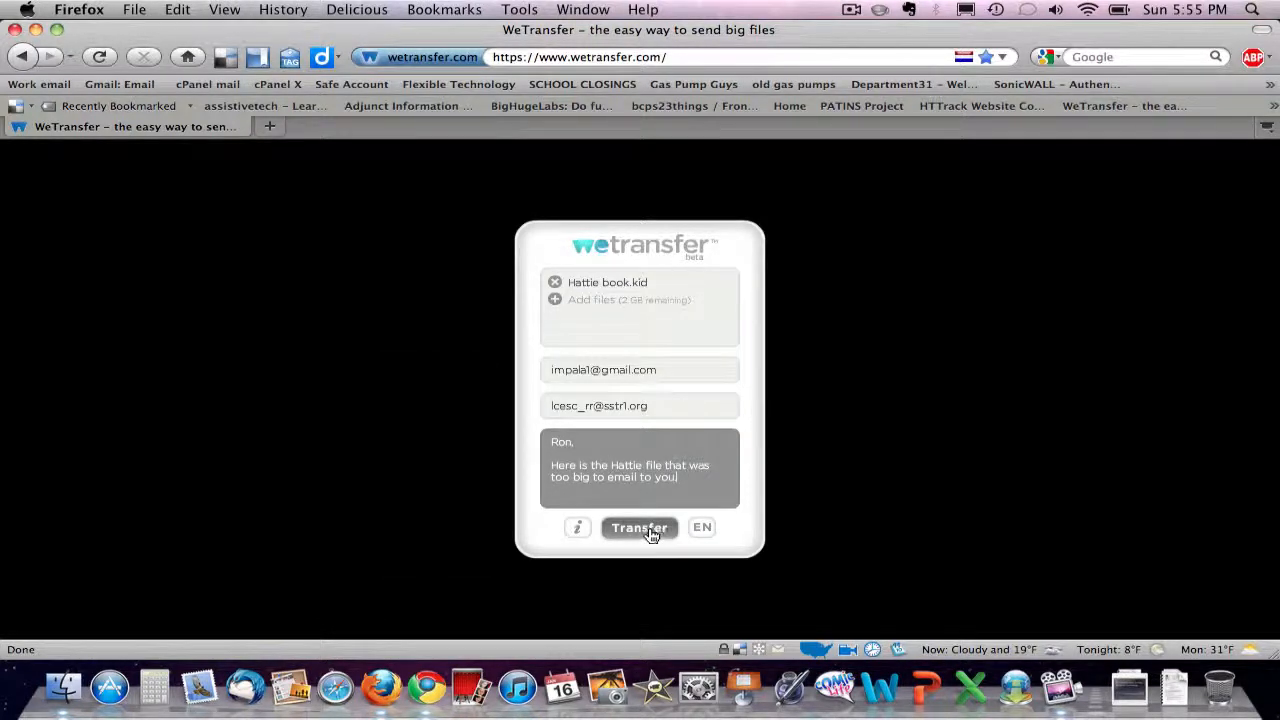
- Transfer the Hattie file and dismiss the 'Transfer complete' confirmation
left_click(640, 528)
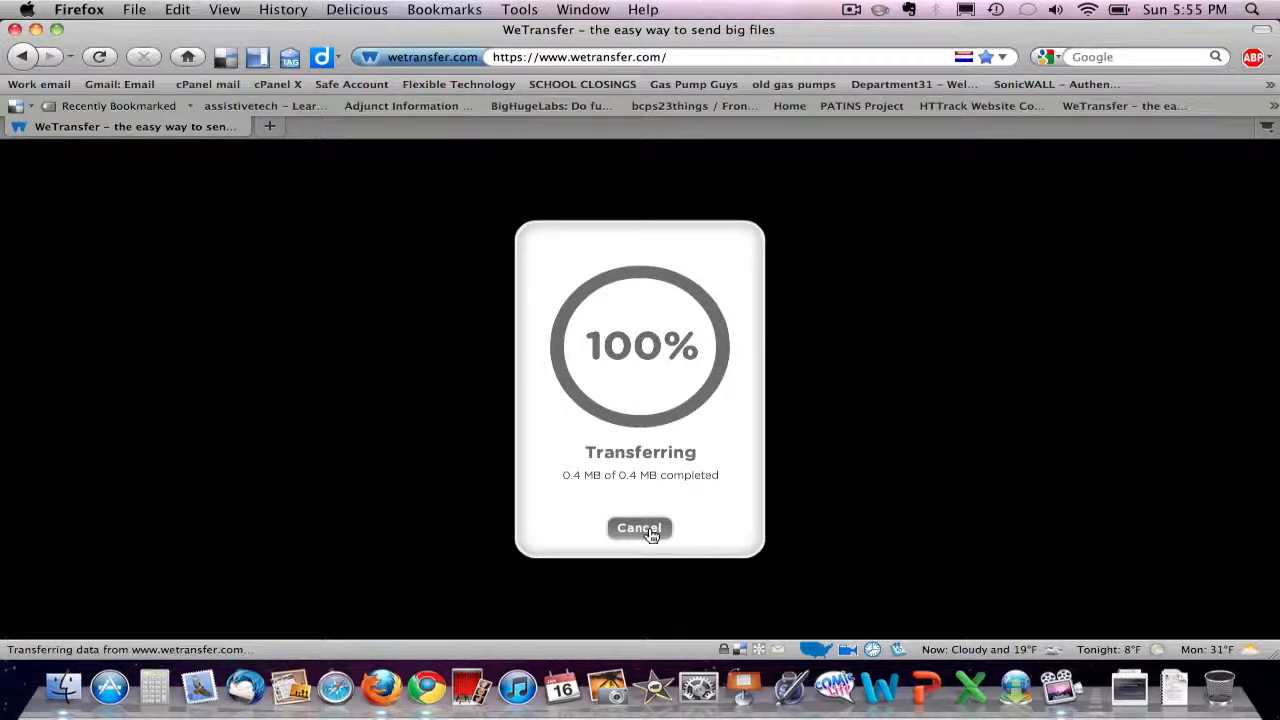
mouse_move(968, 432)
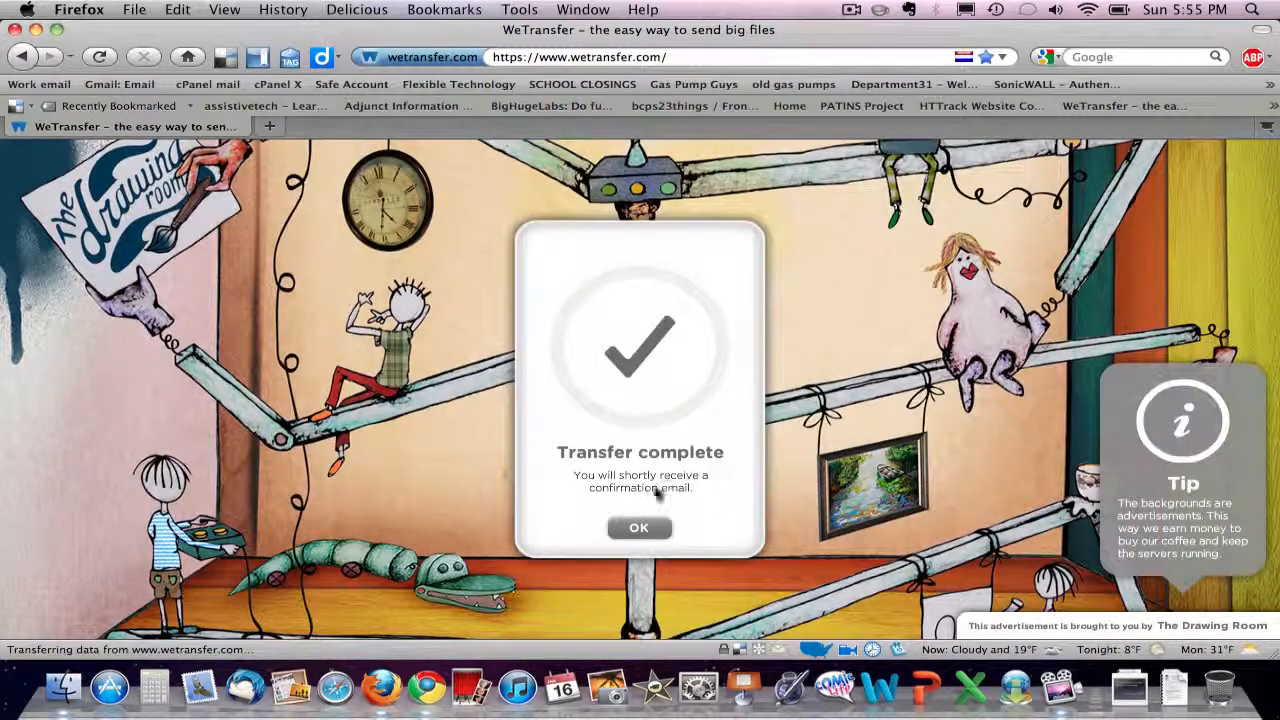
left_click(640, 528)
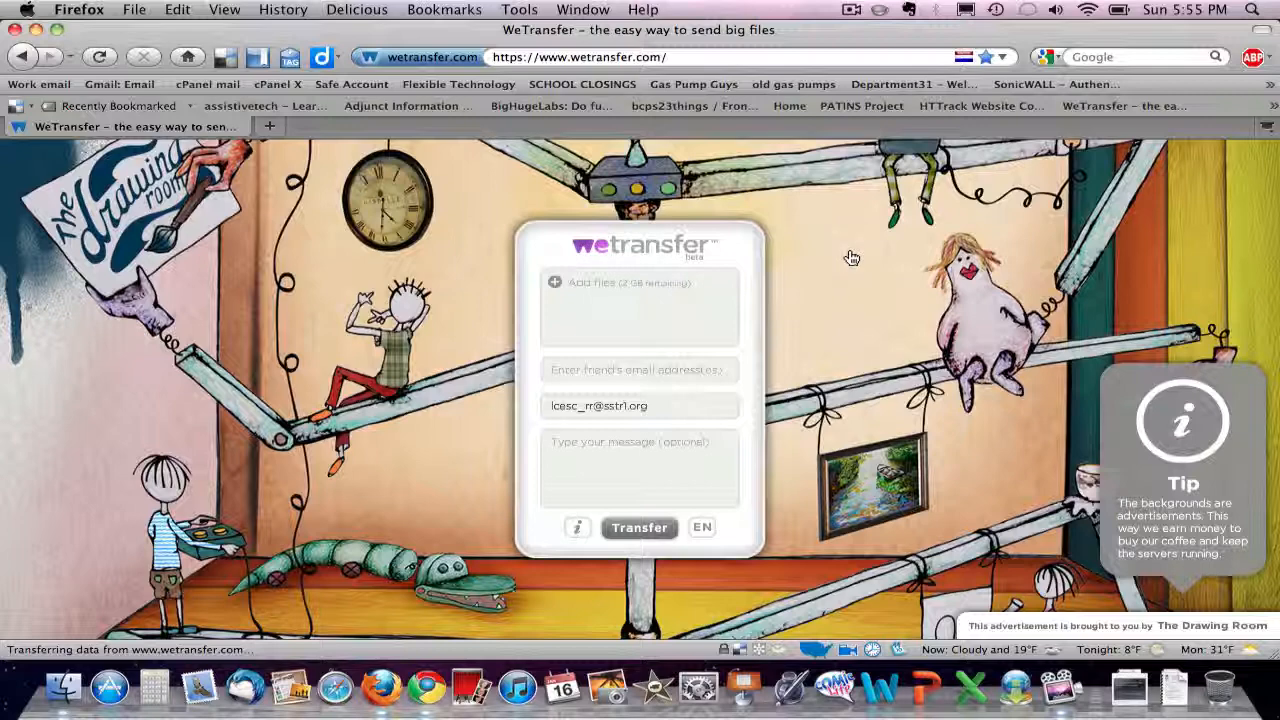